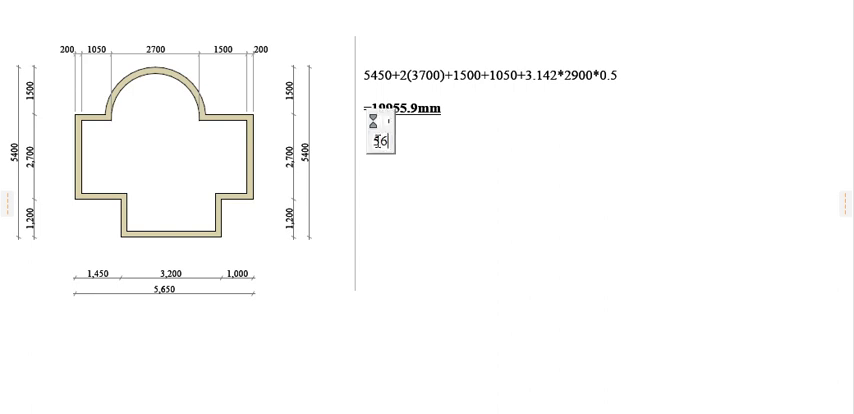
- Type the external perimeter expression 5650+2(3900)+1500+1050+3.142*3100*0.5 into the text box
type("5650+2(3900")
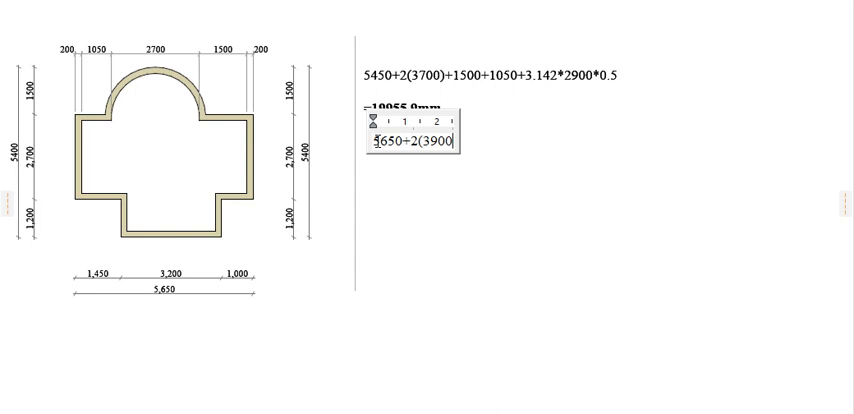
type(")=")
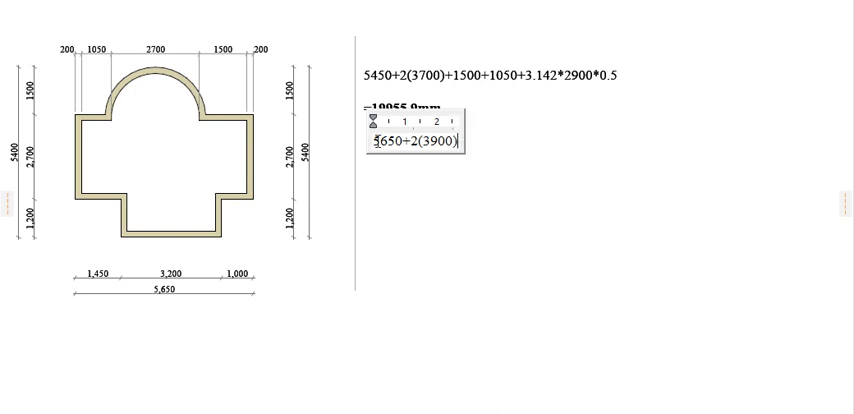
type("+")
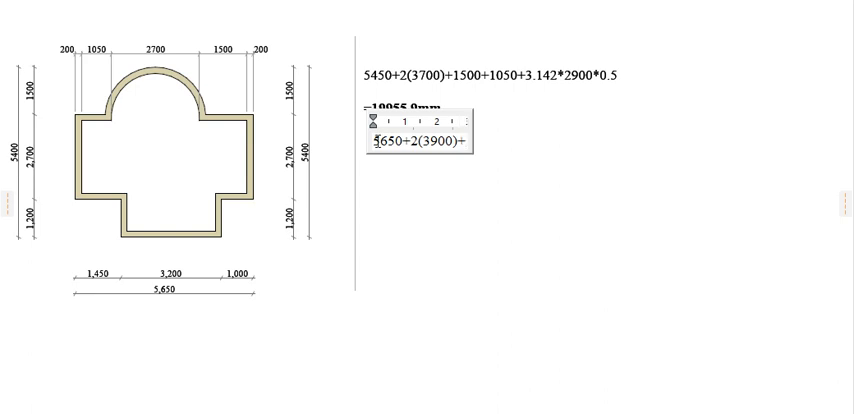
type("1")
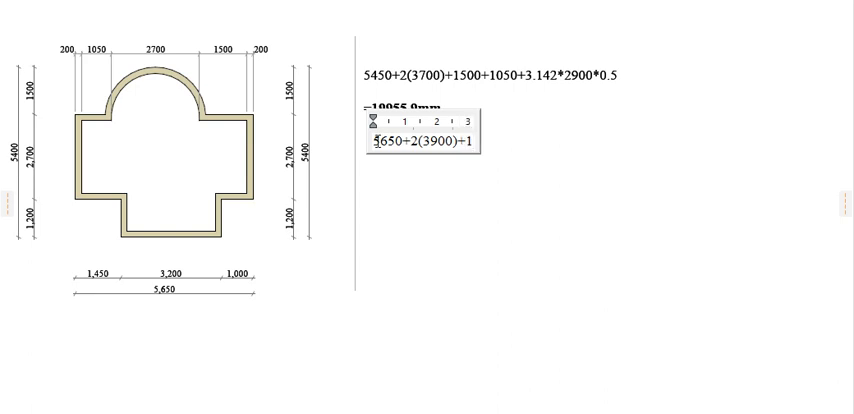
type("500")
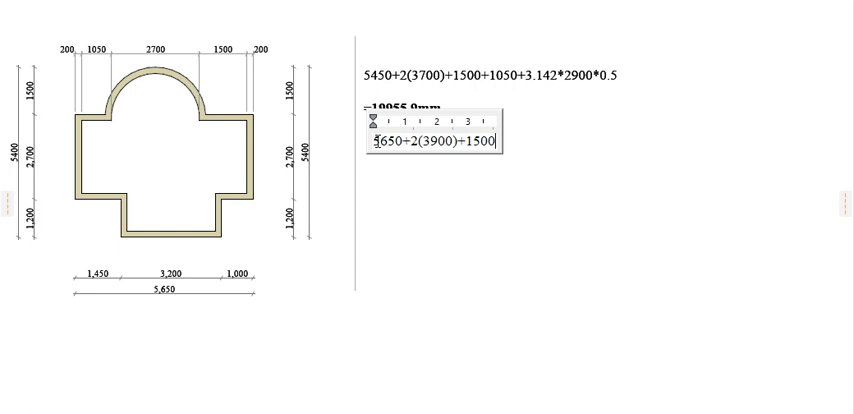
type("+1")
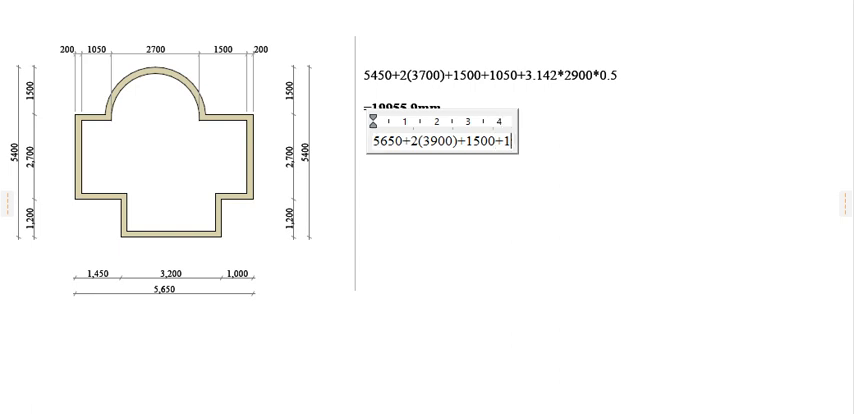
type("05")
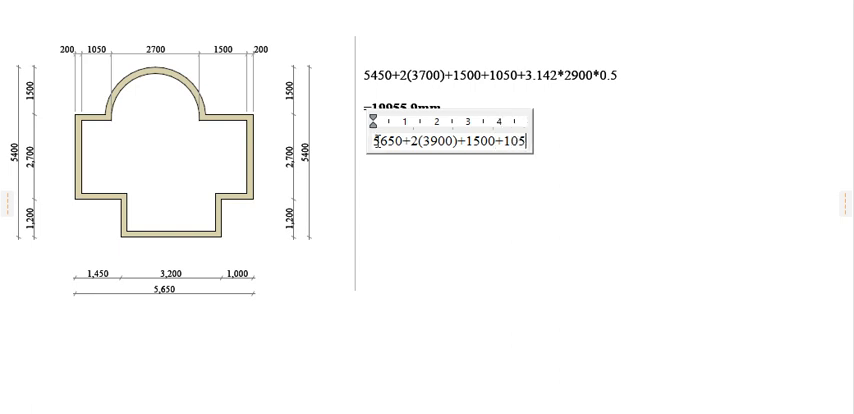
type("0+")
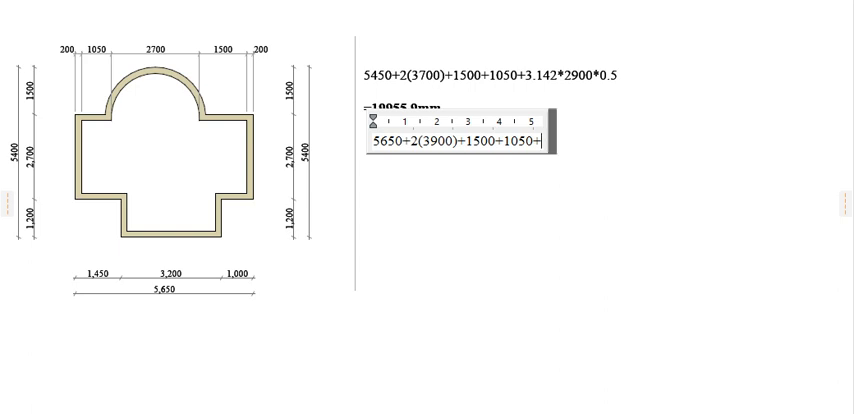
type("31")
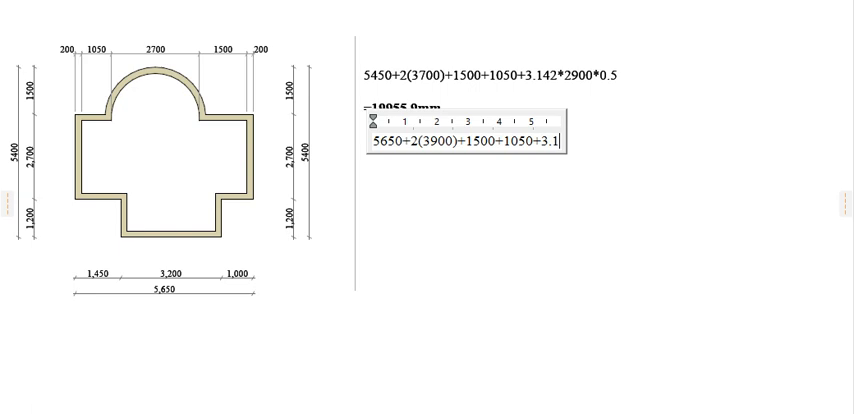
type("42")
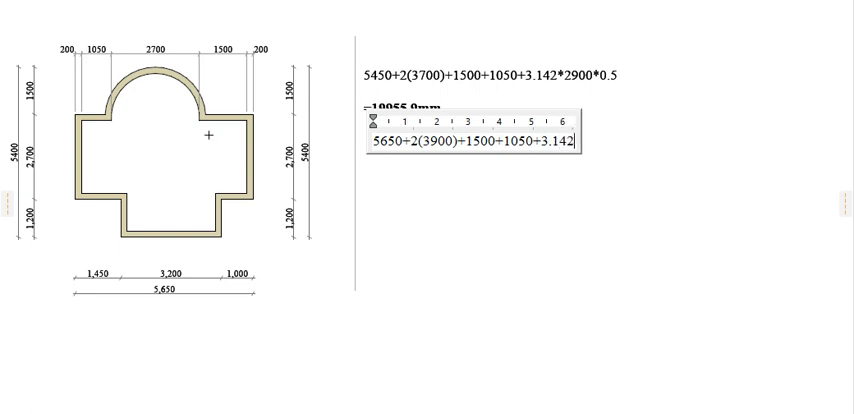
type("*")
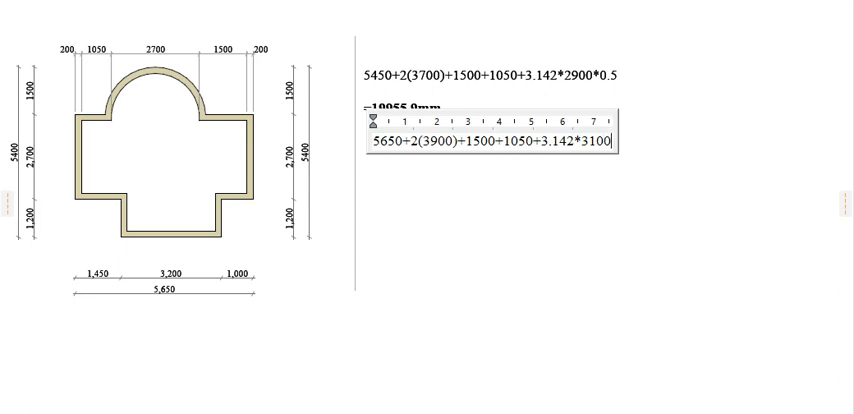
type("*0")
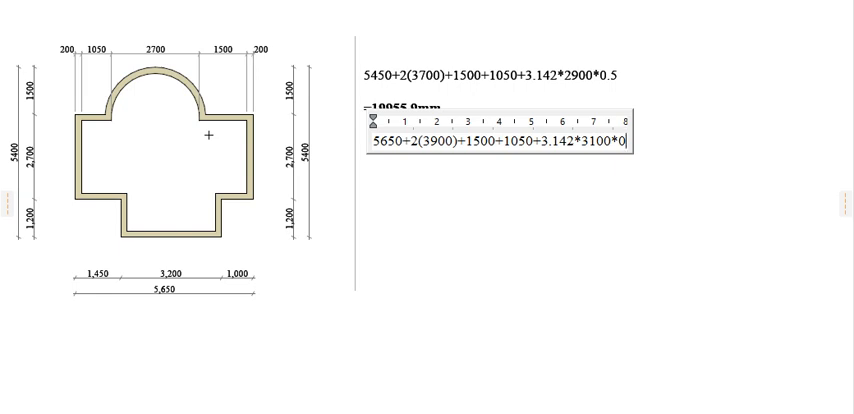
type(".5")
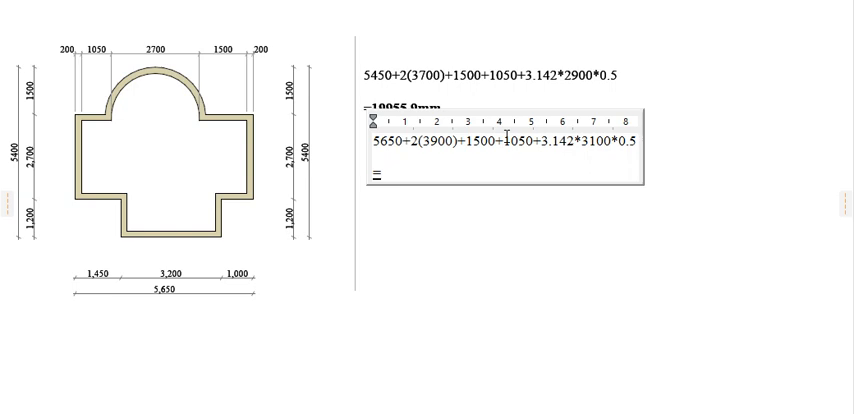
- Enter '=20870.1mm' under the external formula, correcting the mistyped comma
type("=2")
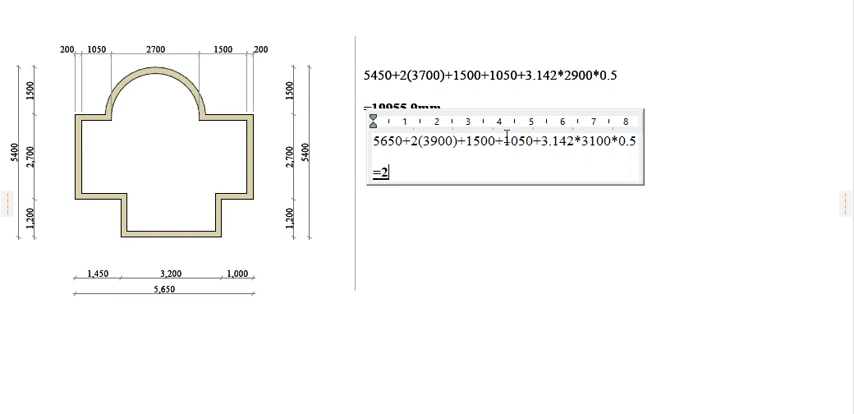
type("0")
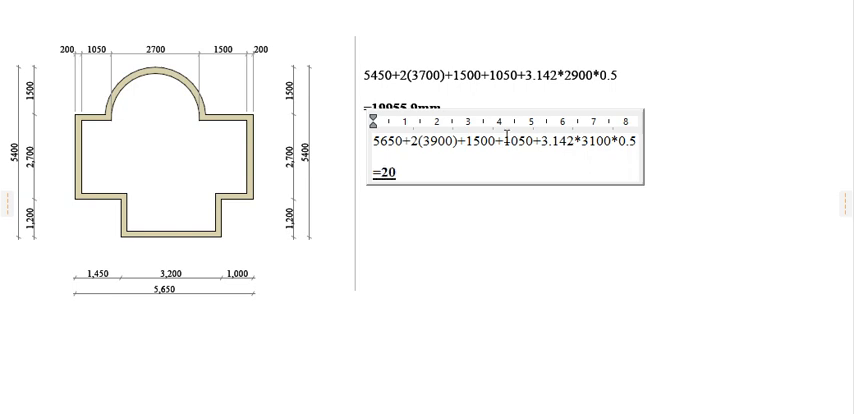
type("870")
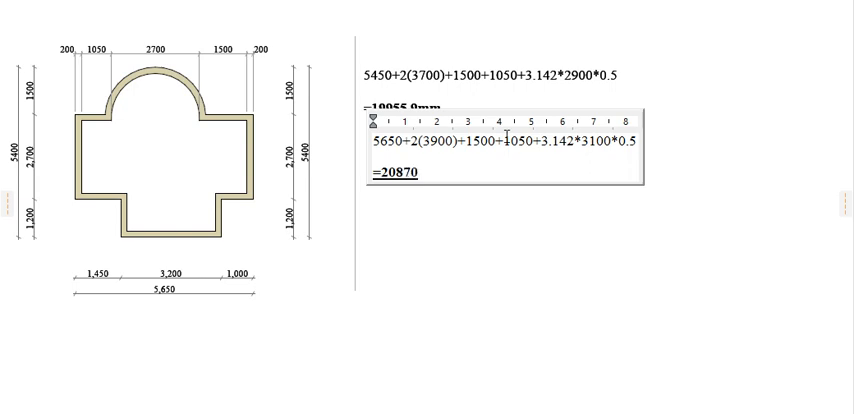
type(",")
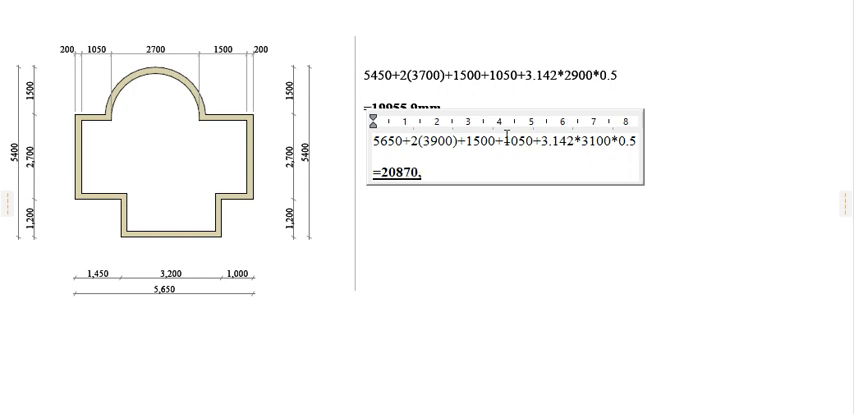
type(".1")
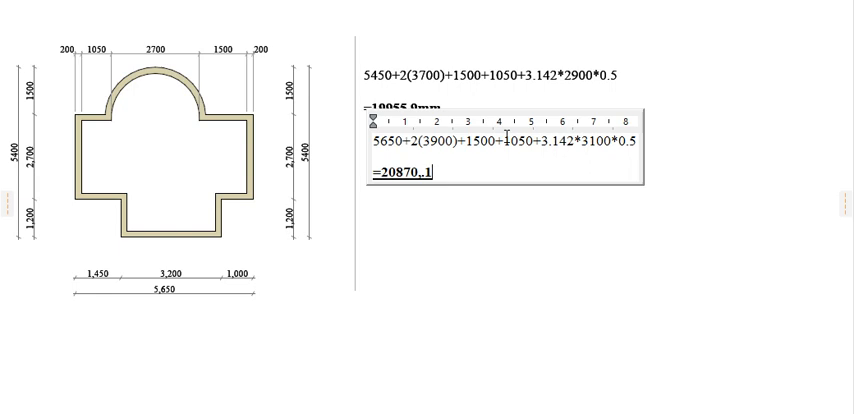
key("BackSpace")
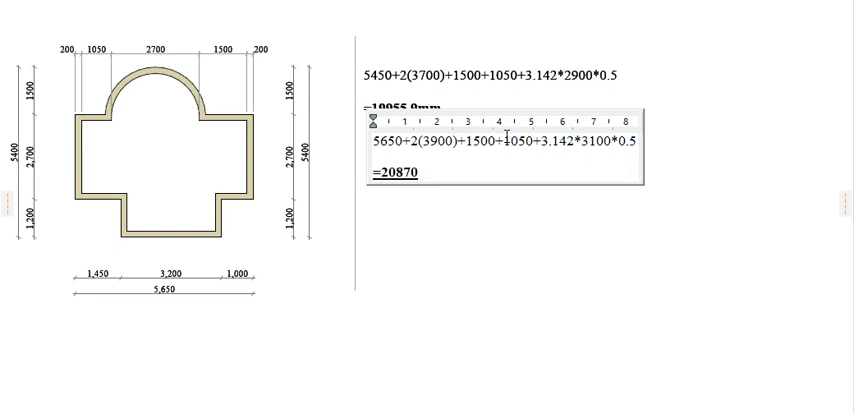
type(".1mm")
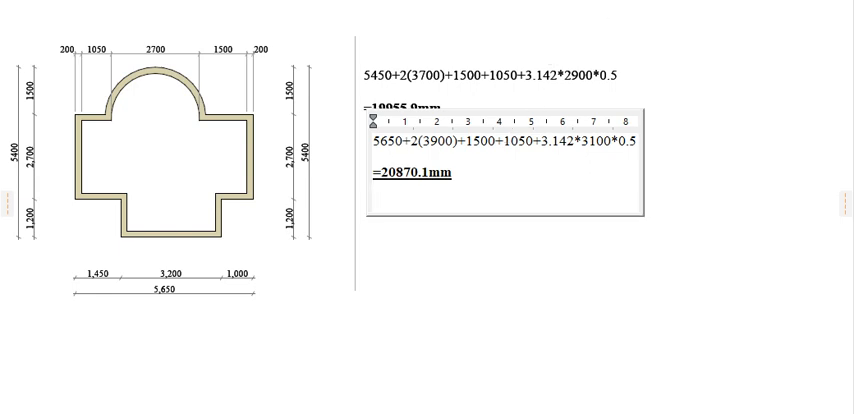
left_click(372, 208)
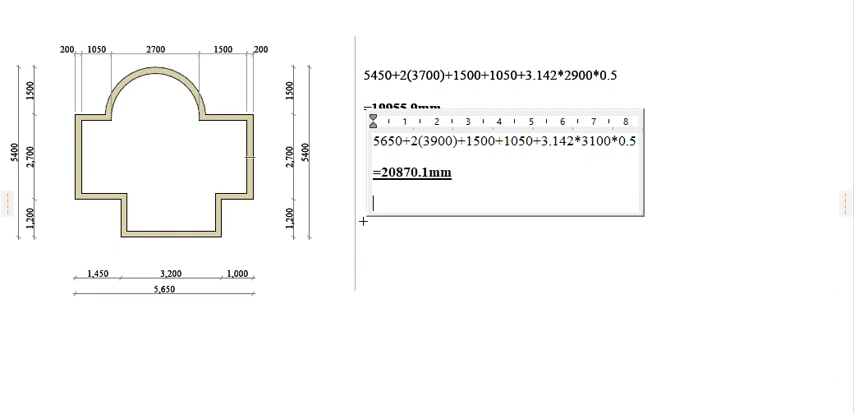
- Type the internal perimeter expression 5250+2(3500)+1500+1050+3.142*2700*0.5 below =20870.1mm
type("5250+")
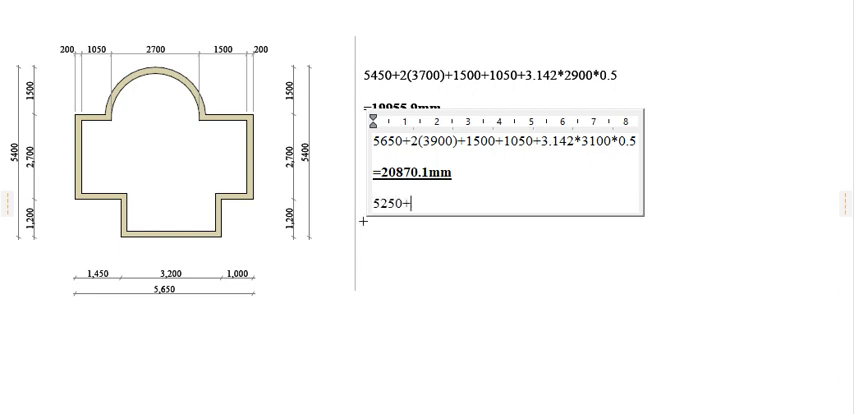
type("2(")
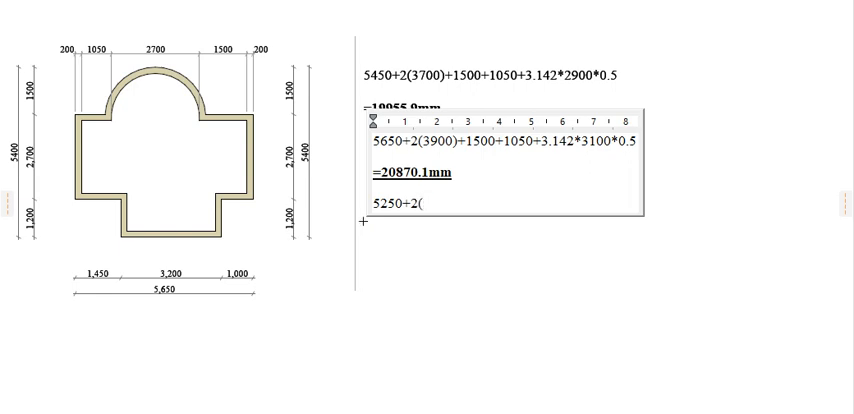
type("3500")
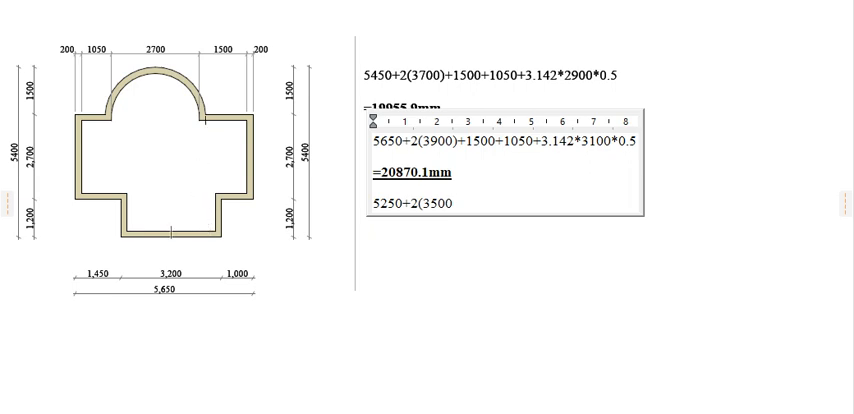
type(")+")
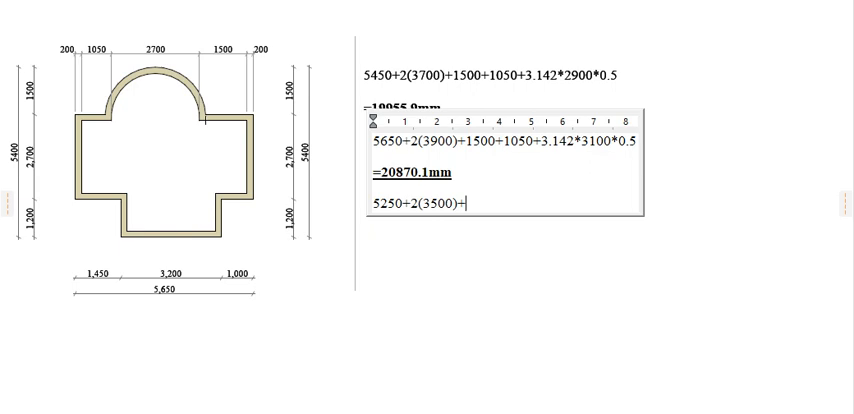
type("1")
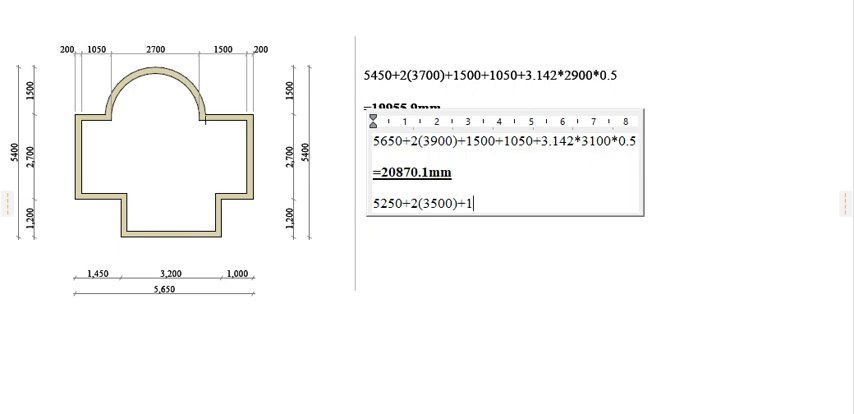
type("500")
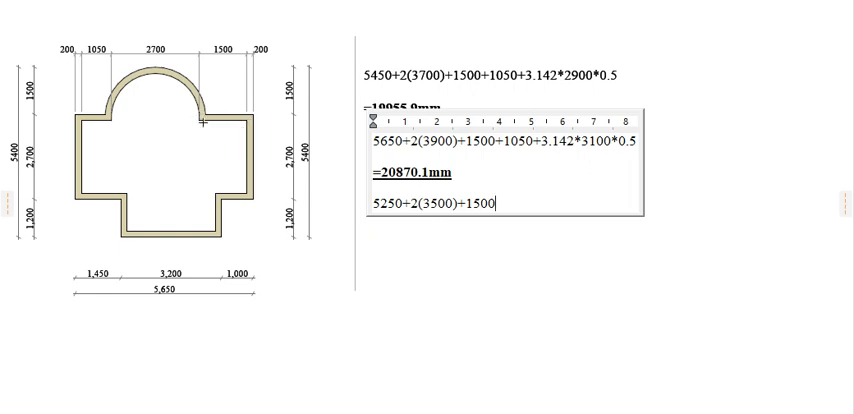
type("+1050")
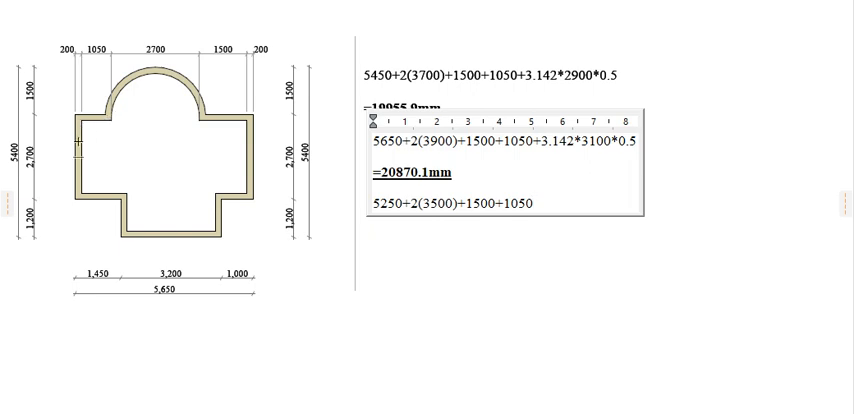
type("+")
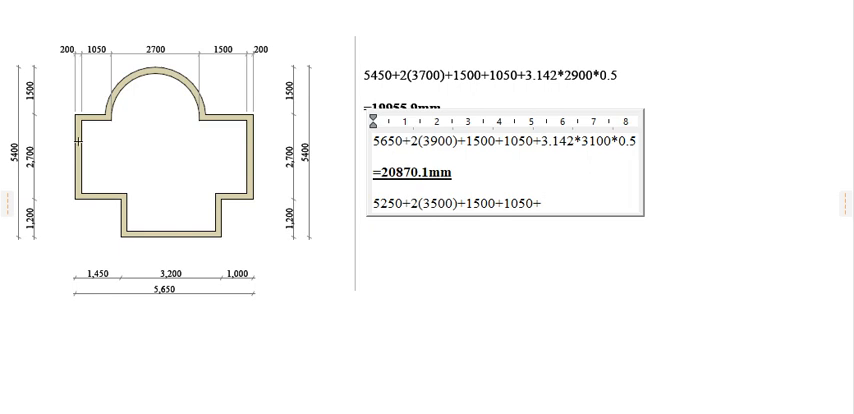
type("3")
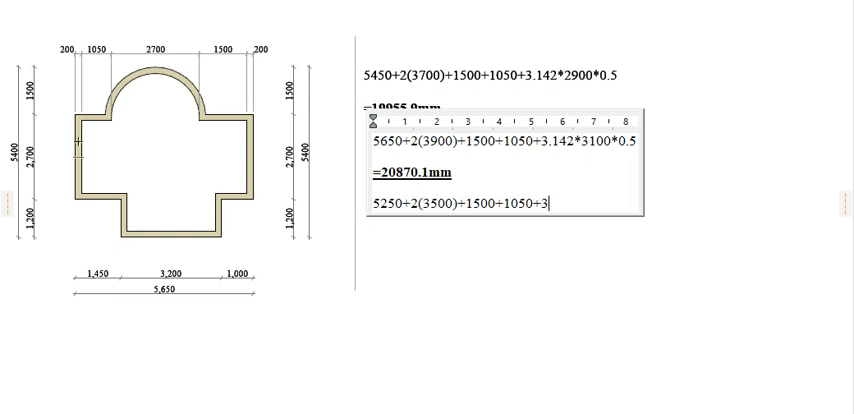
type(".")
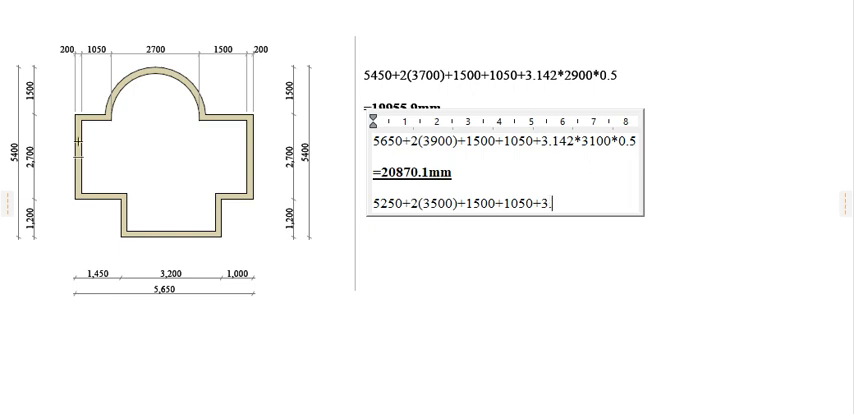
type("142*")
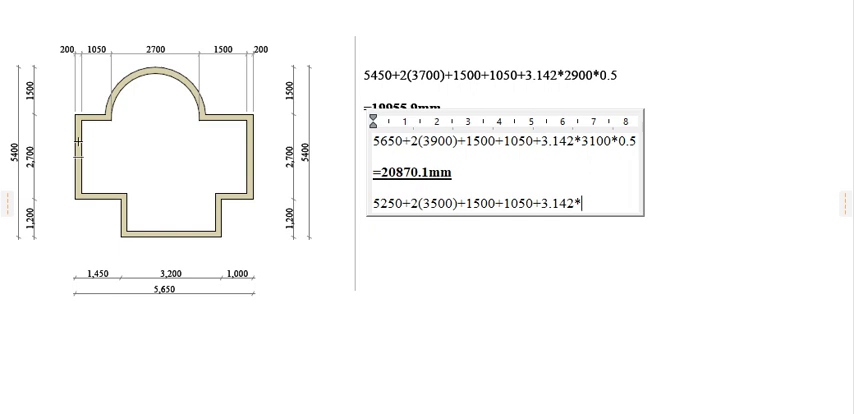
type("2")
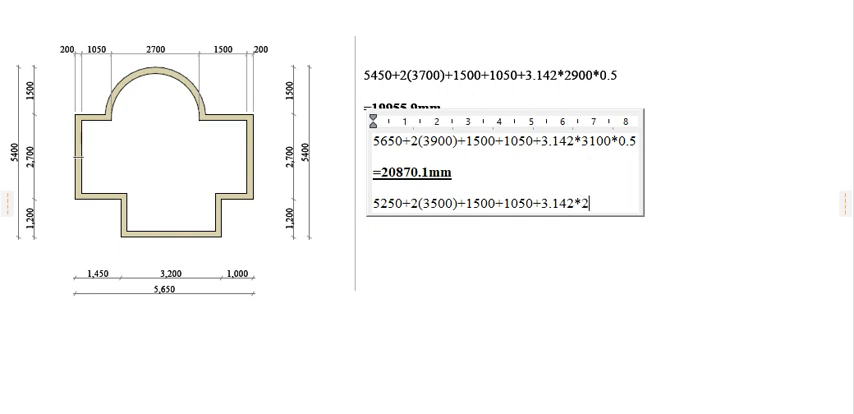
type("700")
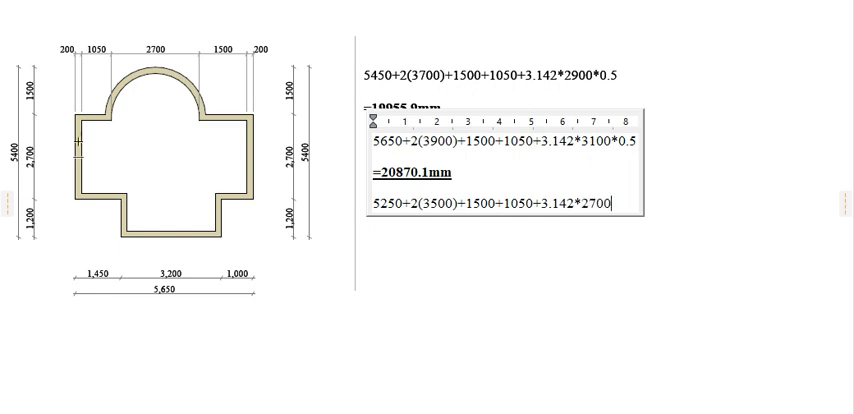
type("*0")
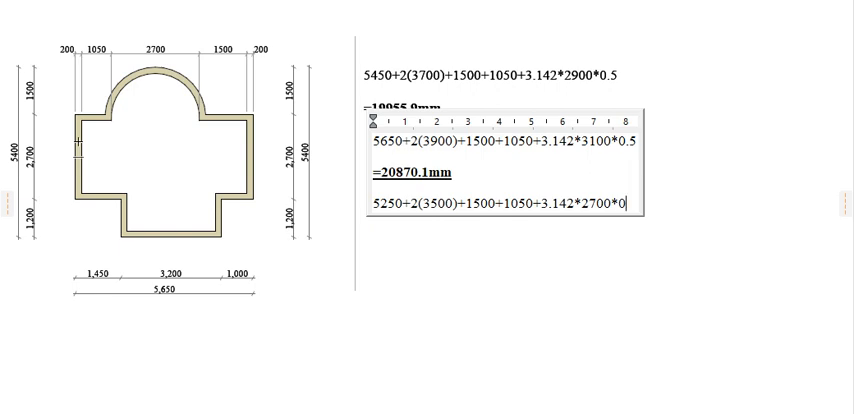
type(".")
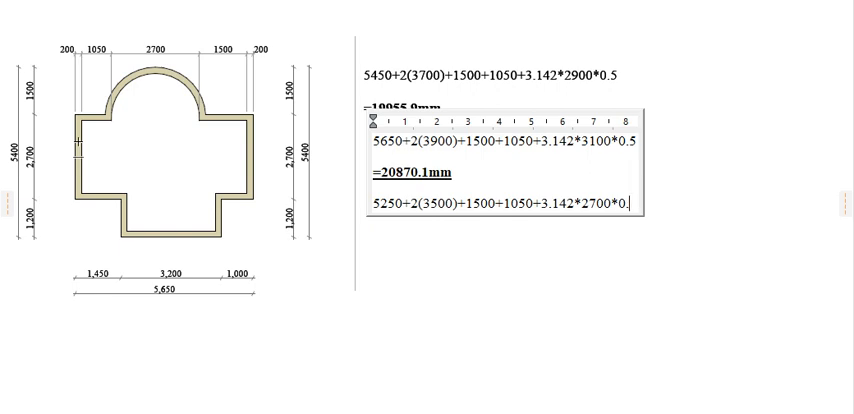
type("5")
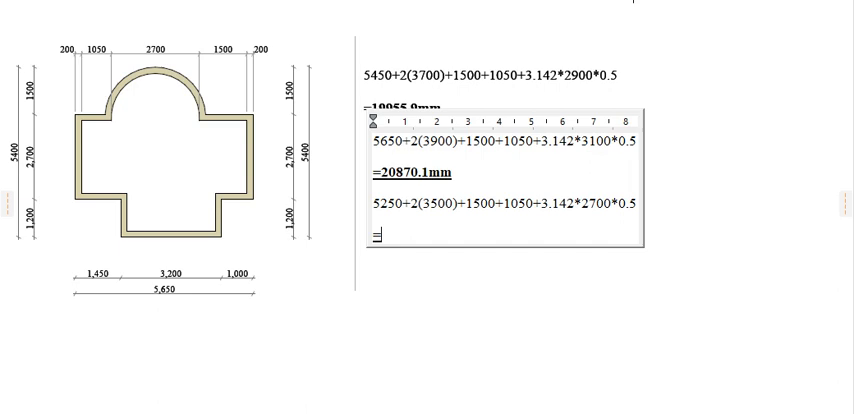
- Type '=19041.7mm' beneath the internal perimeter formula
type("=19")
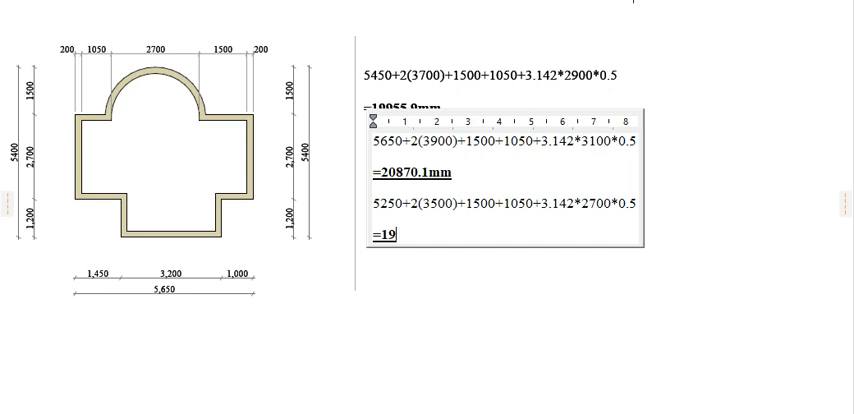
type("0")
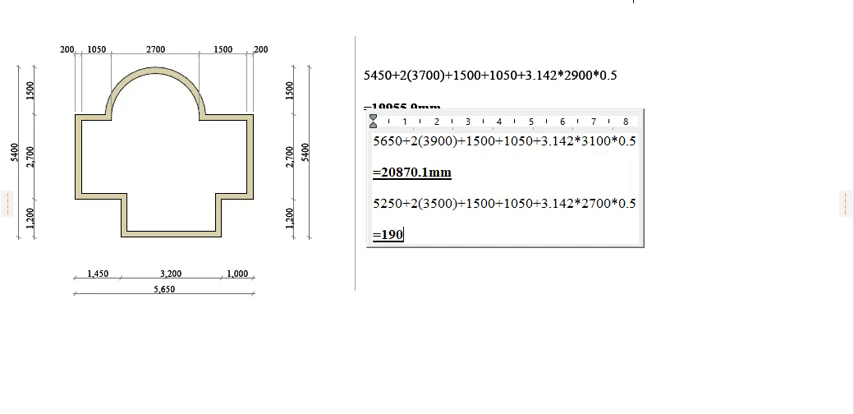
type("41")
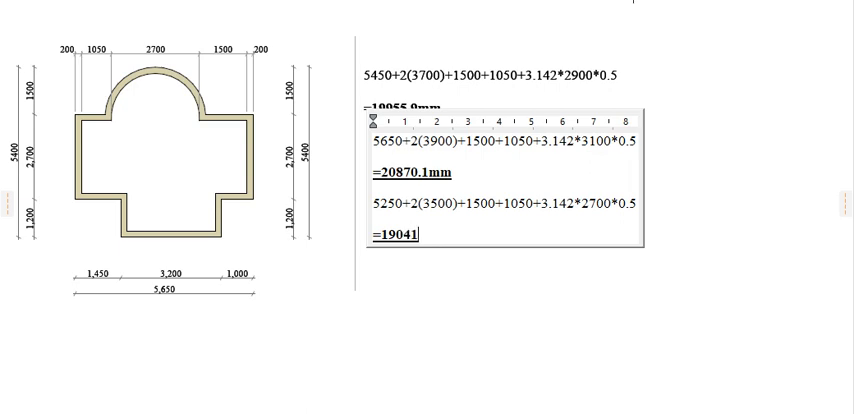
type("7")
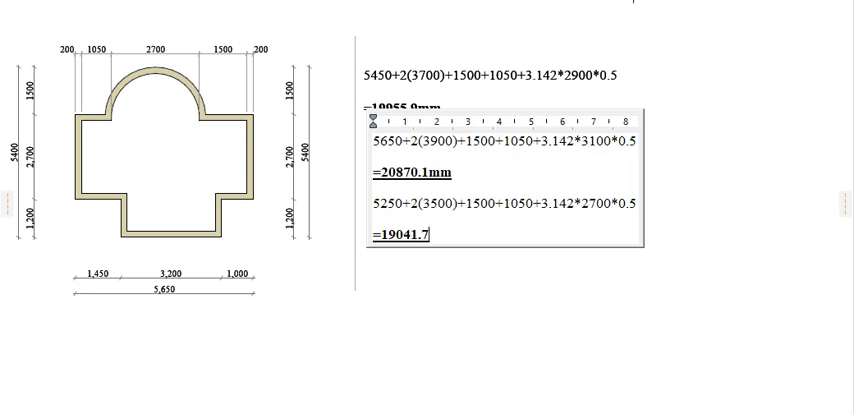
type("mm")
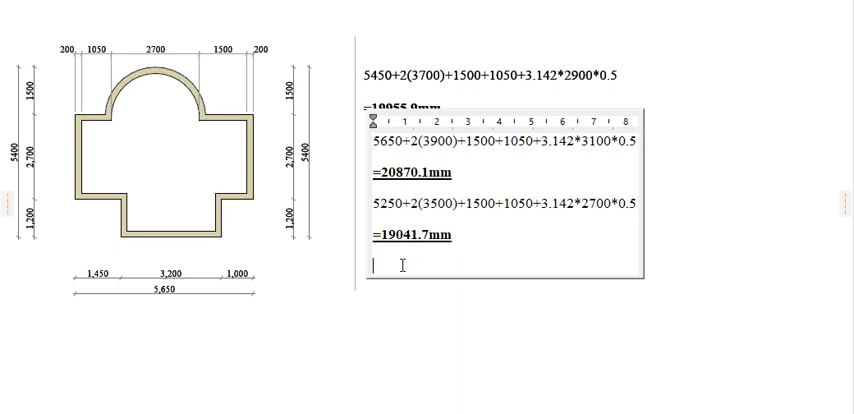
- Type '39911.8mm/2' on the line below =19041.7mm
type("3")
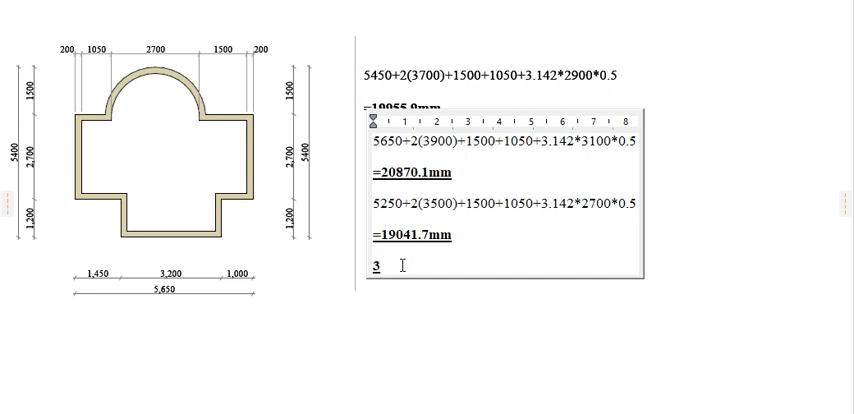
type("9")
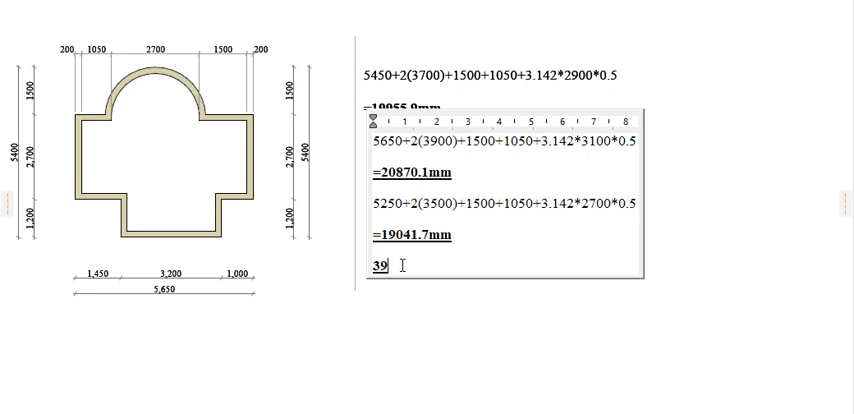
type("9")
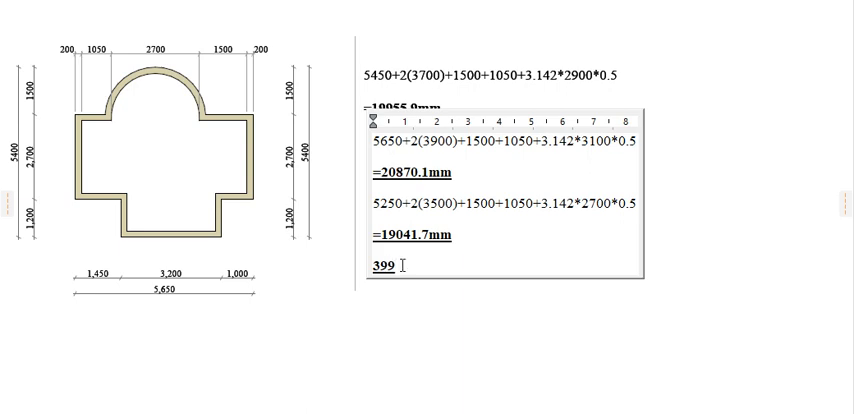
type("11.8mm")
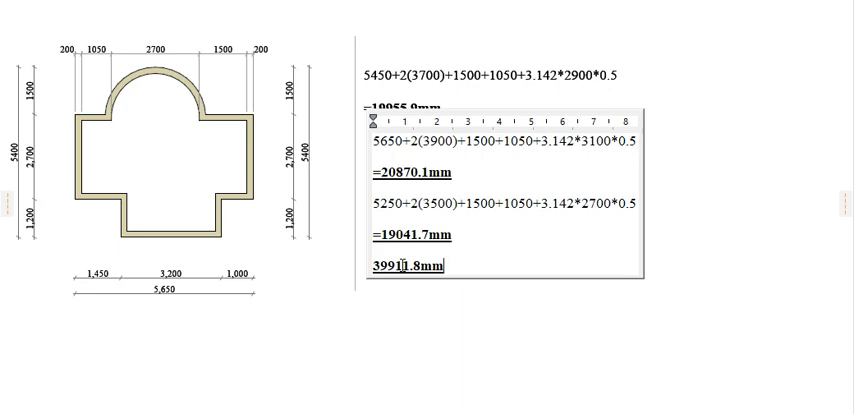
type("/2")
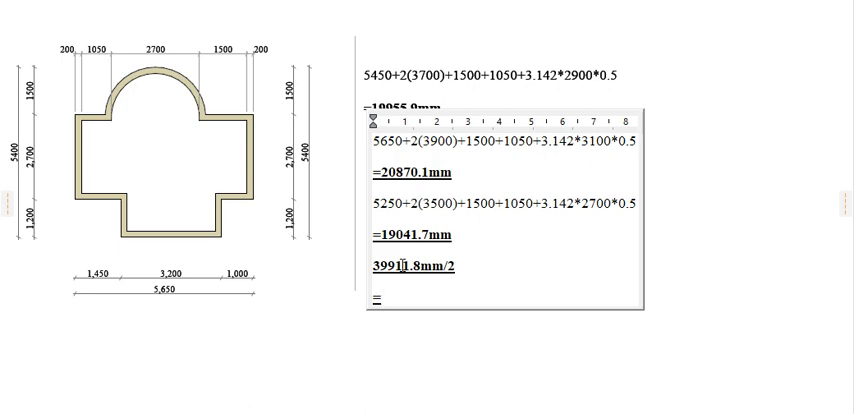
- Type '=19955.9mm' below 39911.8mm/2, then select that 39911.8mm/2 line
type("=1")
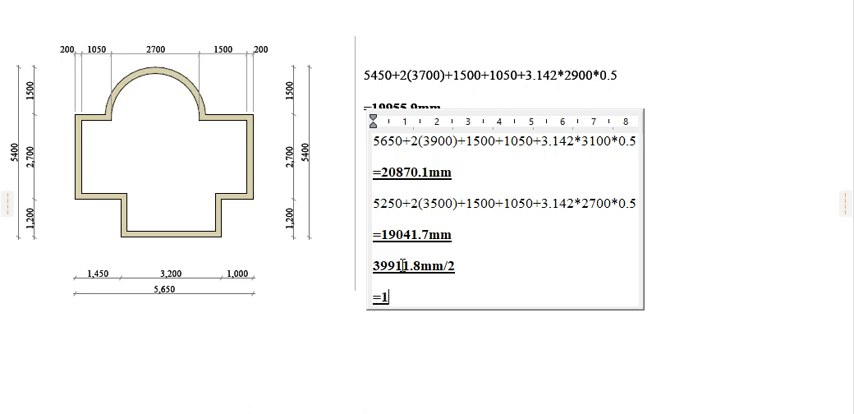
type("9")
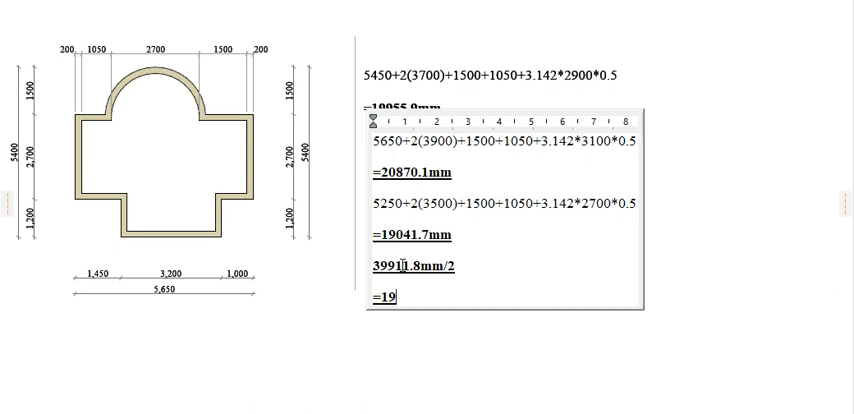
type("955.9mm")
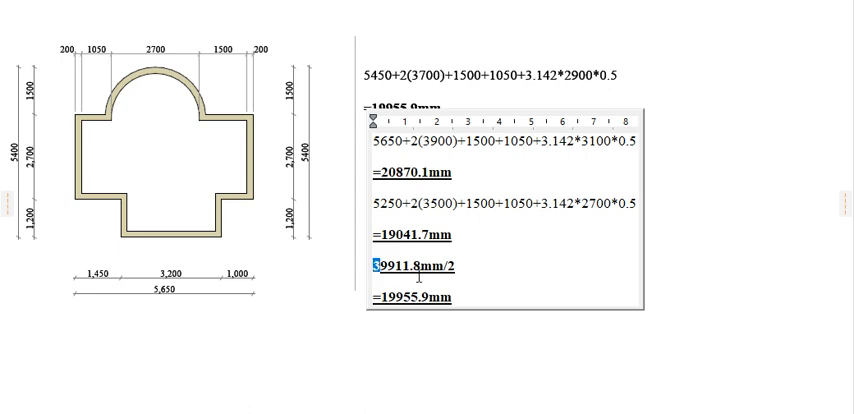
triple_click(415, 266)
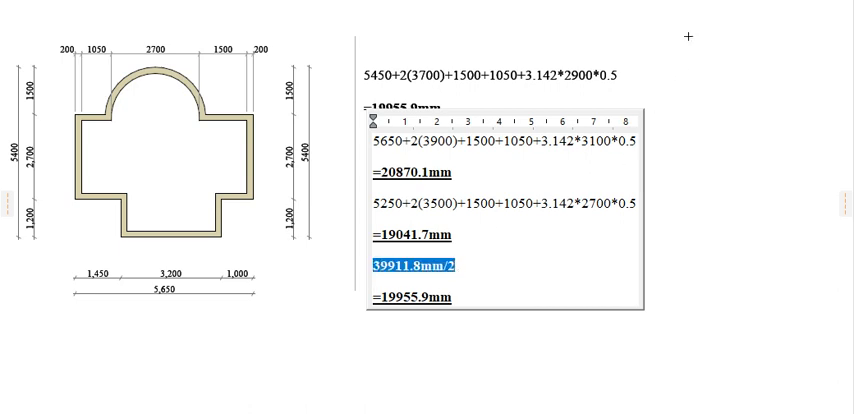